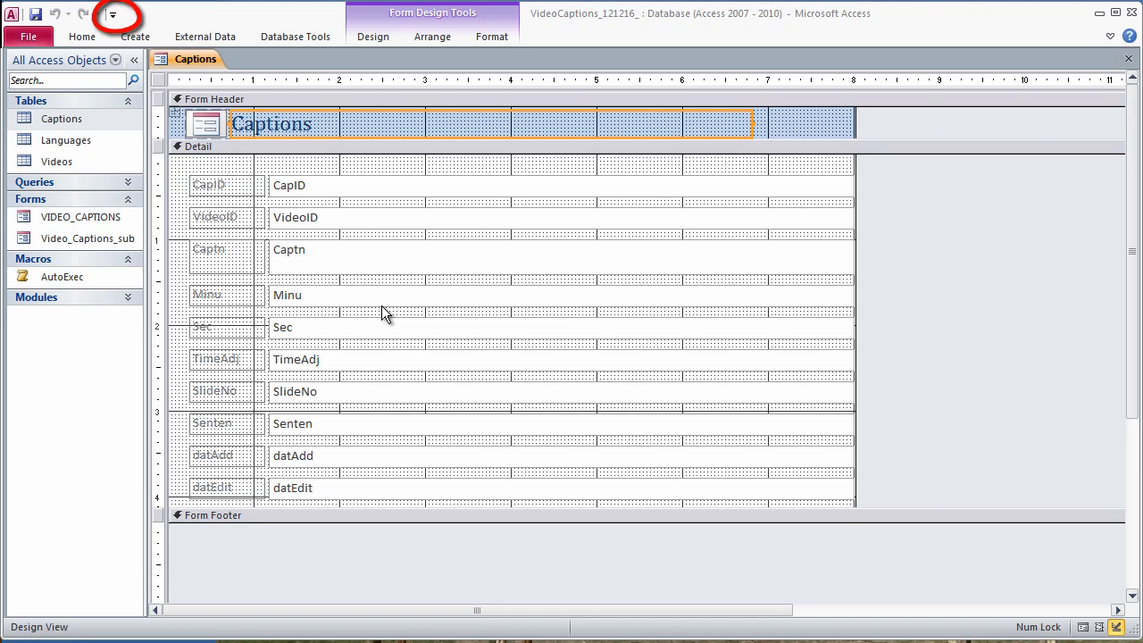
Open More Commands from the Customize Quick Access Toolbar menu.
{"action": "left_click", "coordinate": [113, 13]}
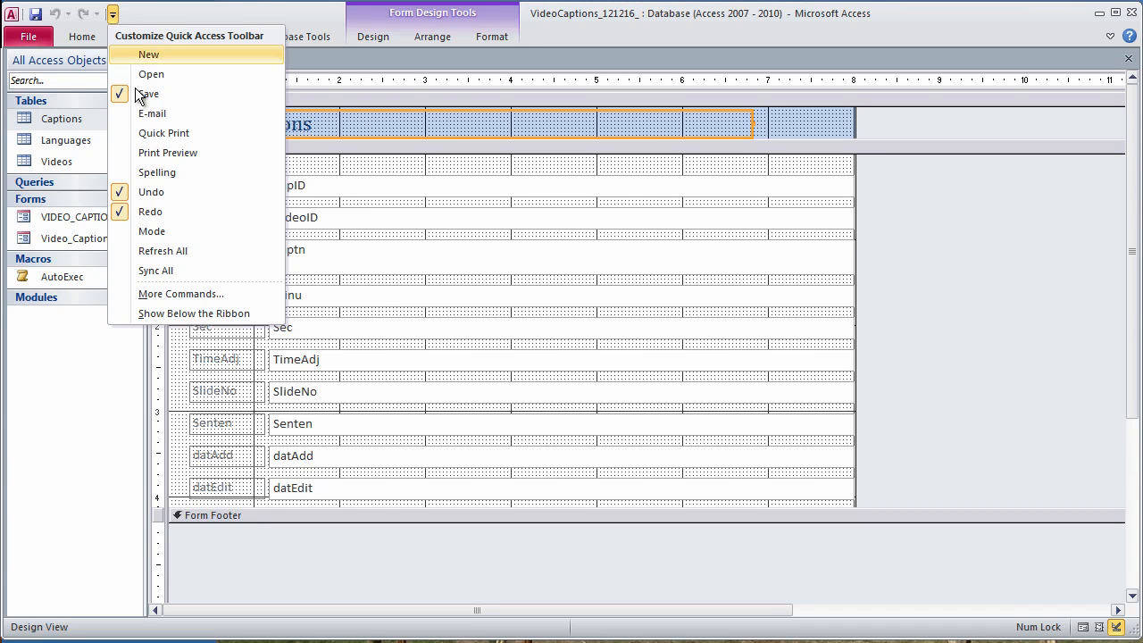
{"action": "left_click", "coordinate": [180, 293]}
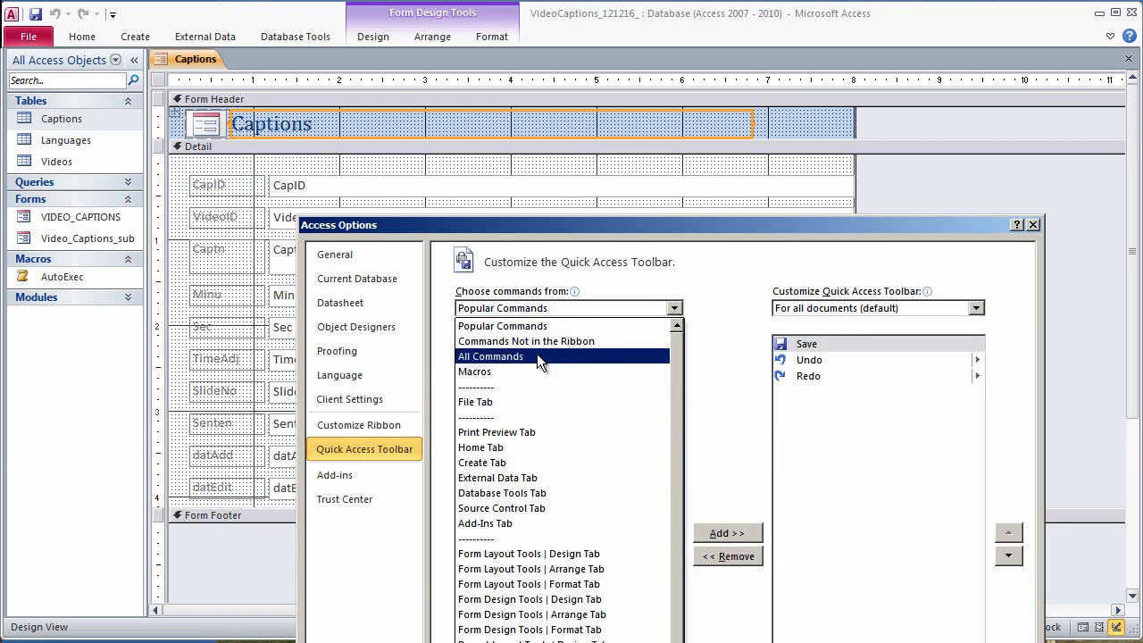
From All Commands, add separators and the align and arrange commands, shown below the Ribbon.
{"action": "left_click", "coordinate": [490, 356]}
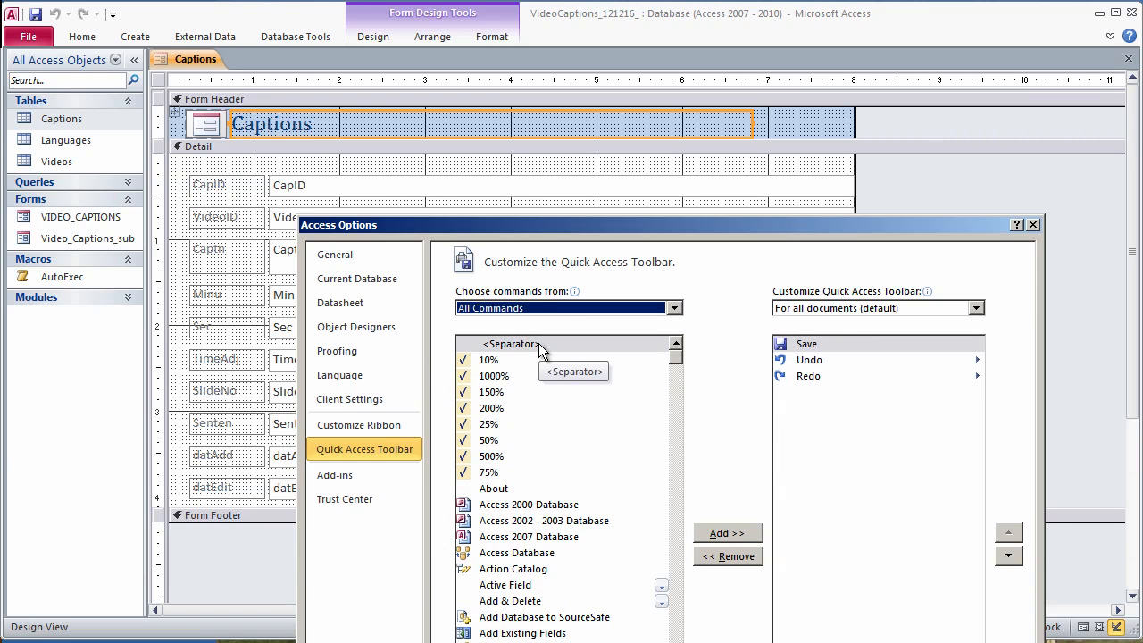
{"action": "left_click", "coordinate": [808, 376]}
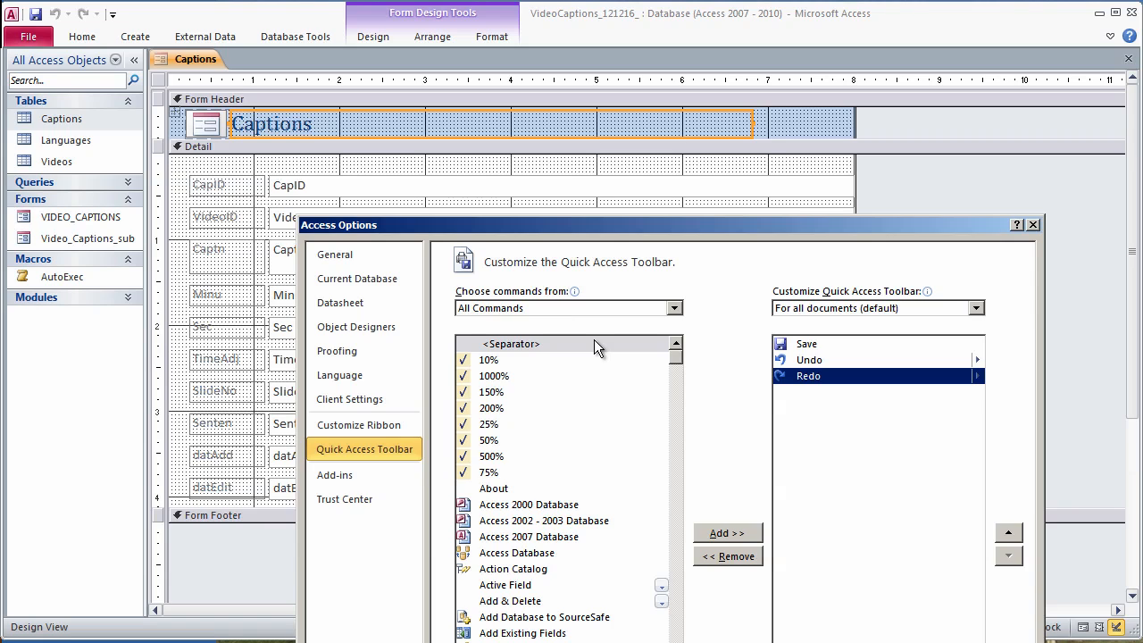
{"action": "left_click", "coordinate": [727, 533]}
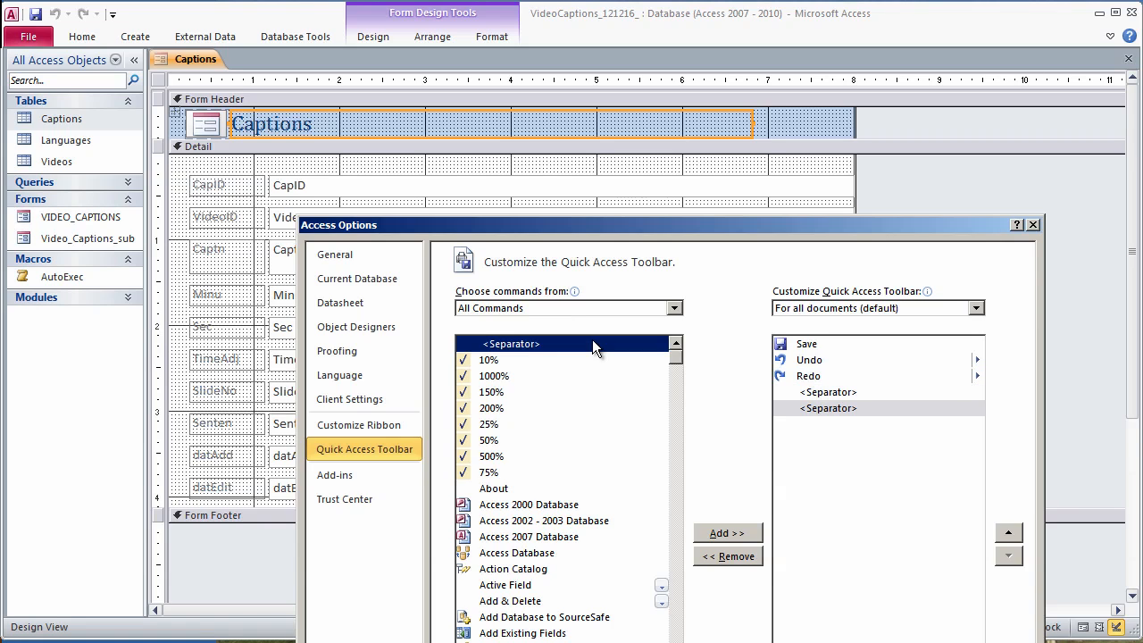
{"action": "left_click", "coordinate": [727, 533]}
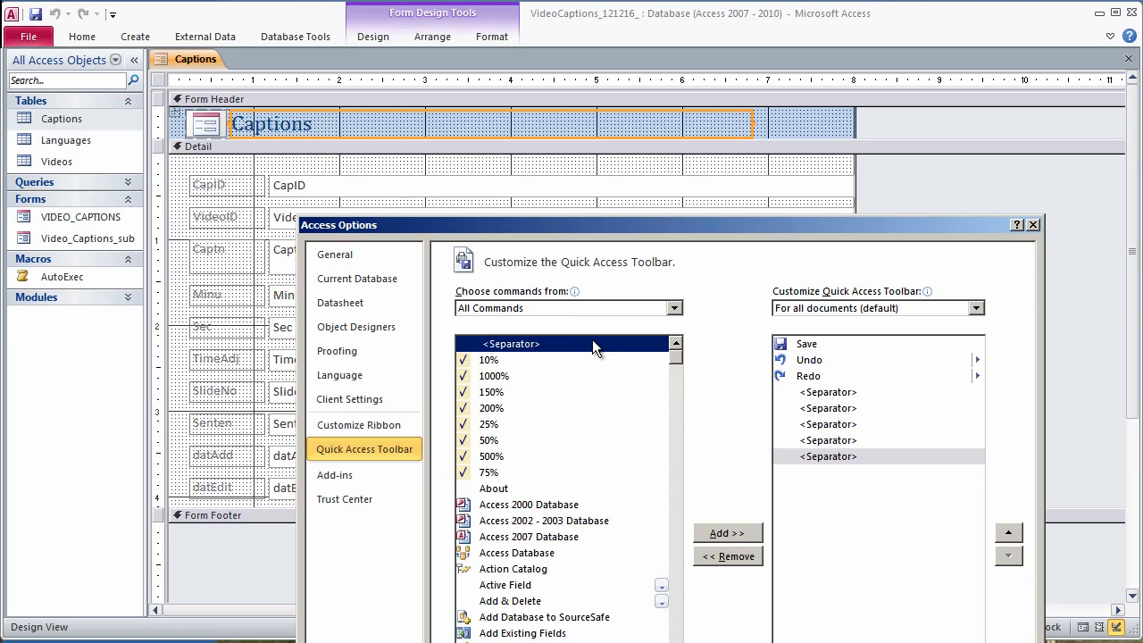
{"action": "left_click", "coordinate": [727, 533]}
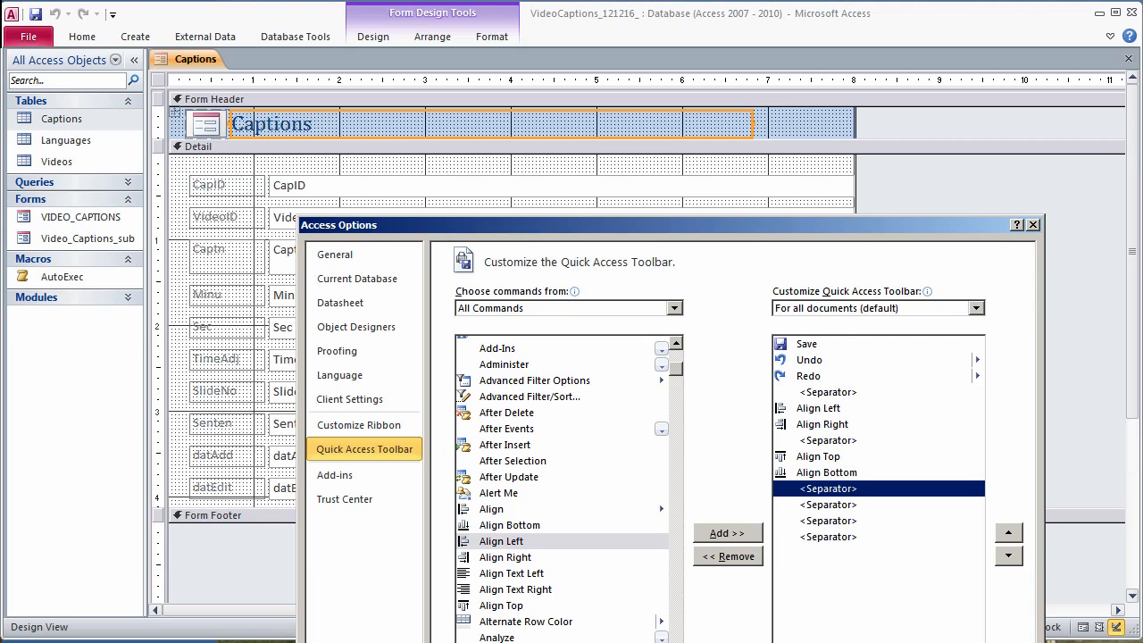
{"action": "scroll", "scroll_direction": "down", "scroll_amount": 3}
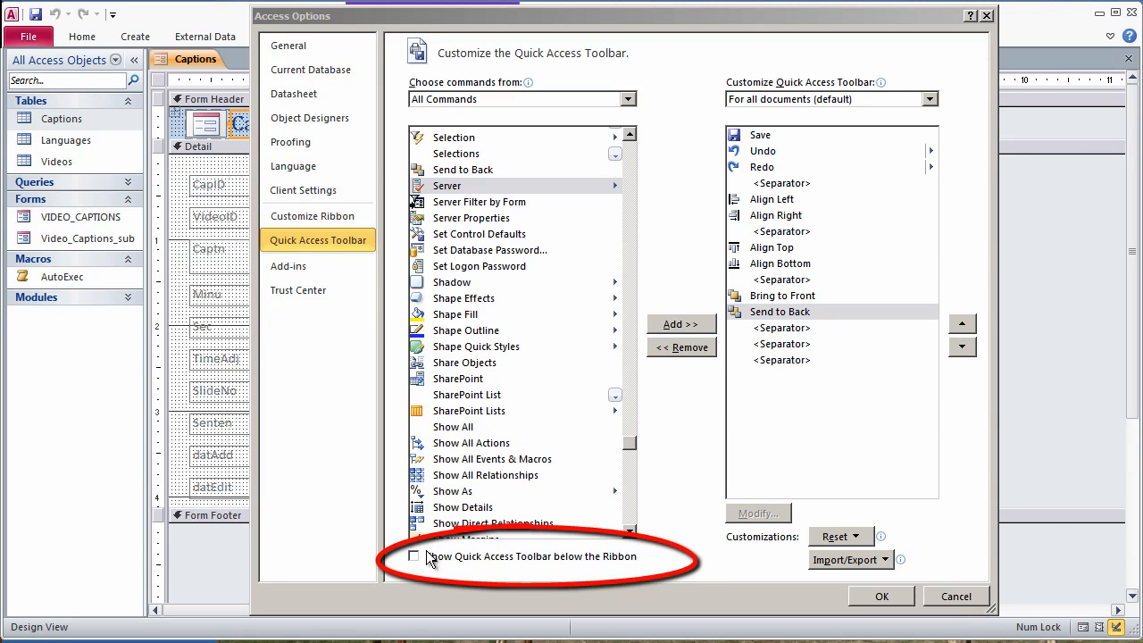
{"action": "left_click", "coordinate": [413, 556]}
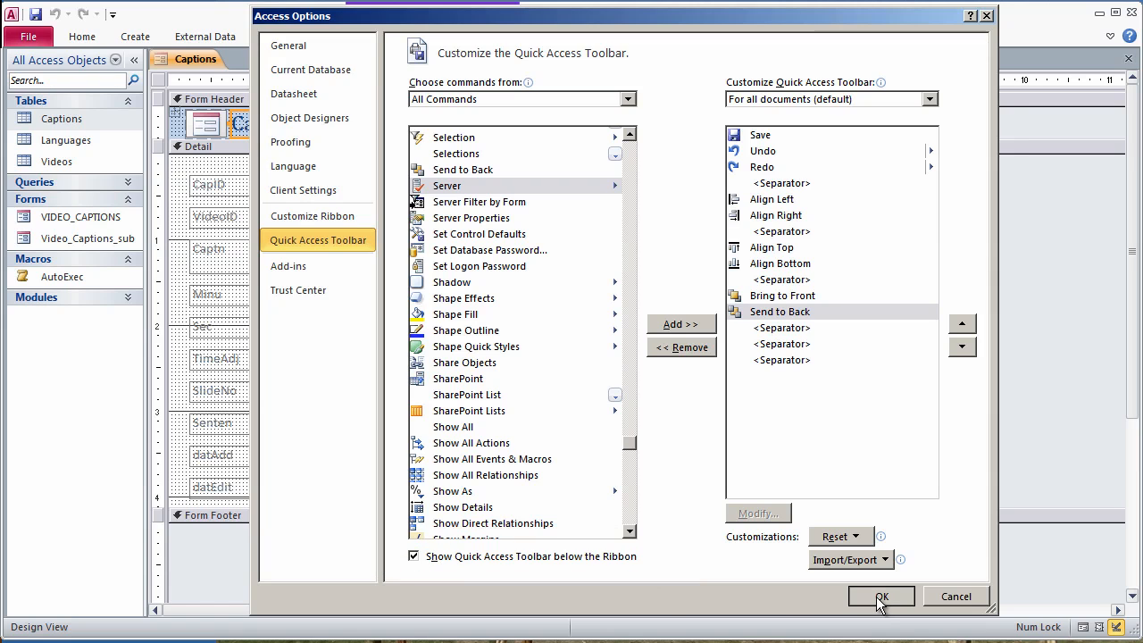
Apply the toolbar changes, then select the CapID stacked layout's controls and remove the layout.
{"action": "left_click", "coordinate": [880, 597]}
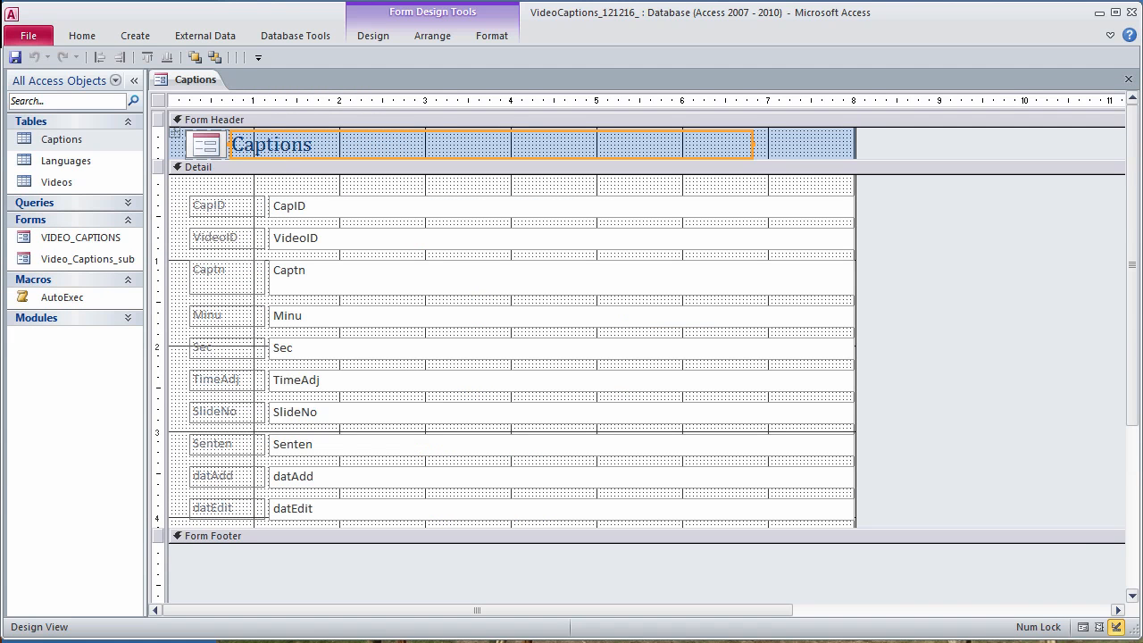
{"action": "left_click", "coordinate": [560, 206]}
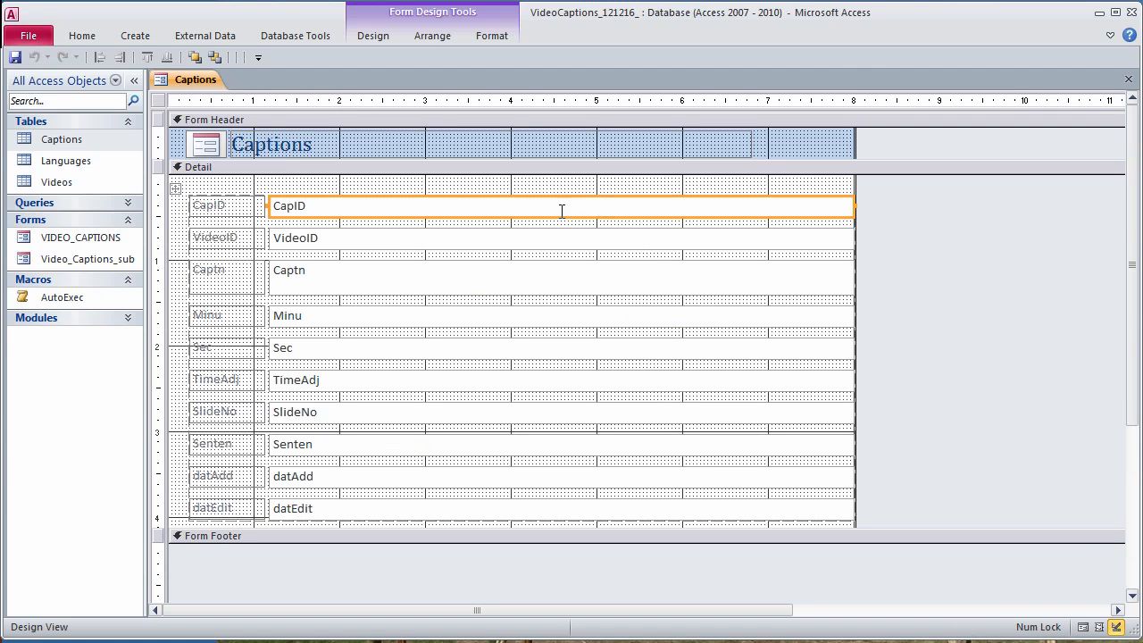
{"action": "left_click", "coordinate": [178, 185]}
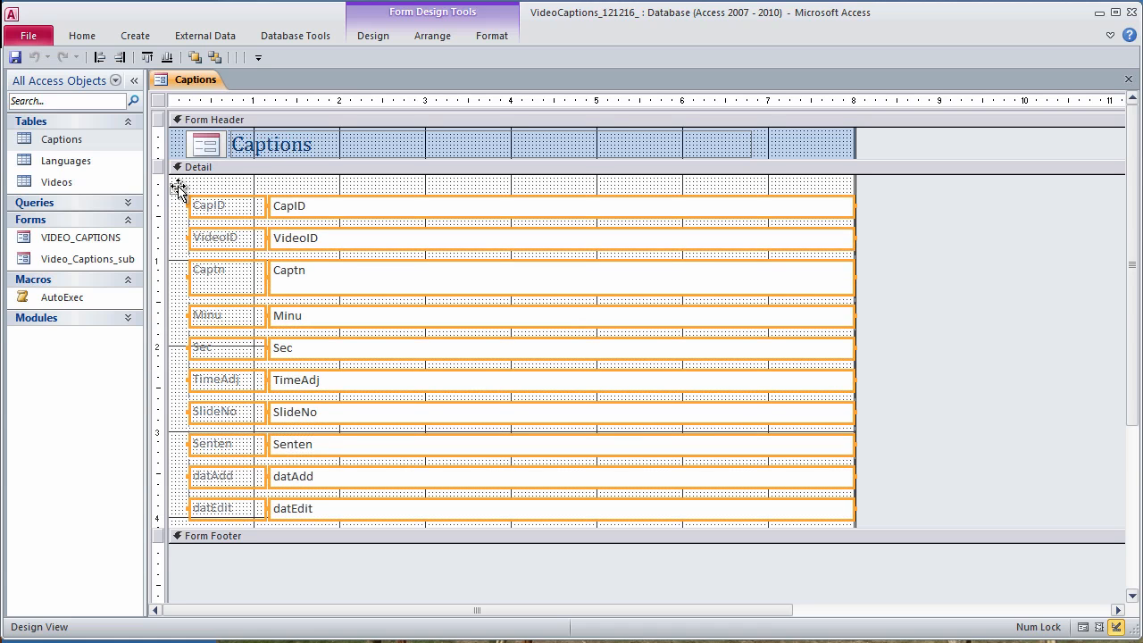
{"action": "left_click", "coordinate": [432, 36]}
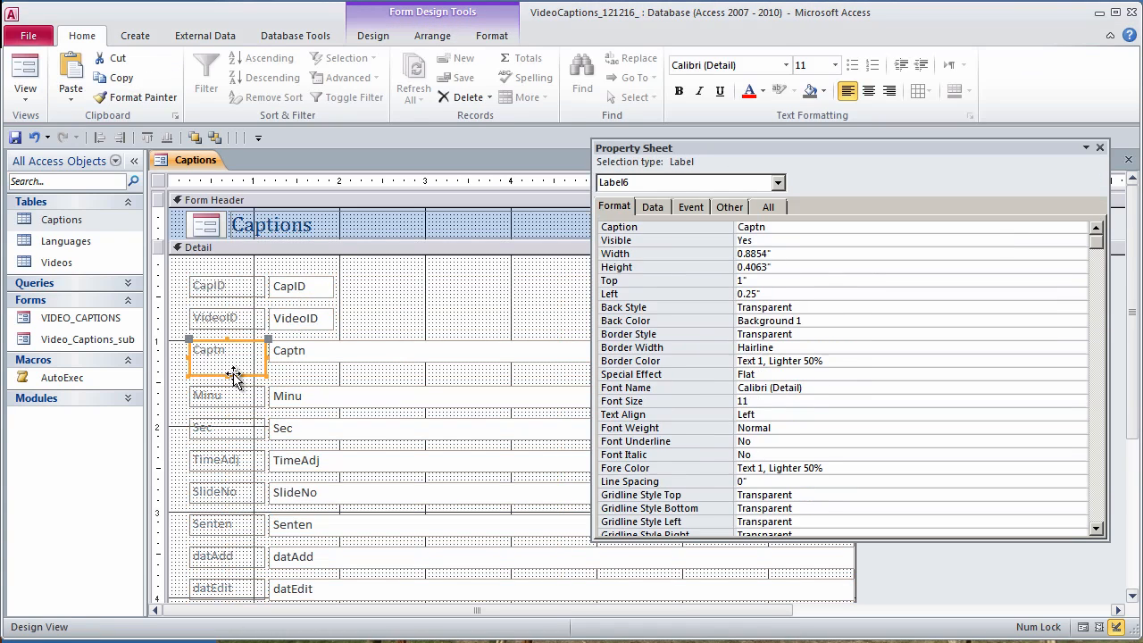
Rearrange the Minu, Sec, CapID and VideoID controls into compact stacked pairs.
{"action": "left_click", "coordinate": [294, 460]}
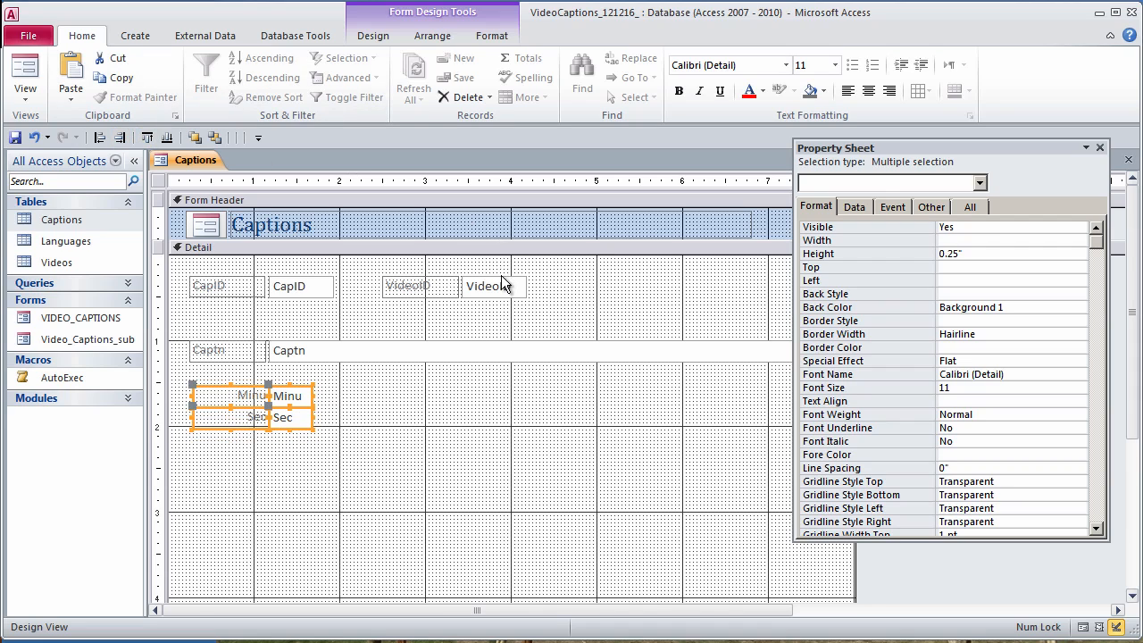
{"action": "left_click", "coordinate": [490, 309]}
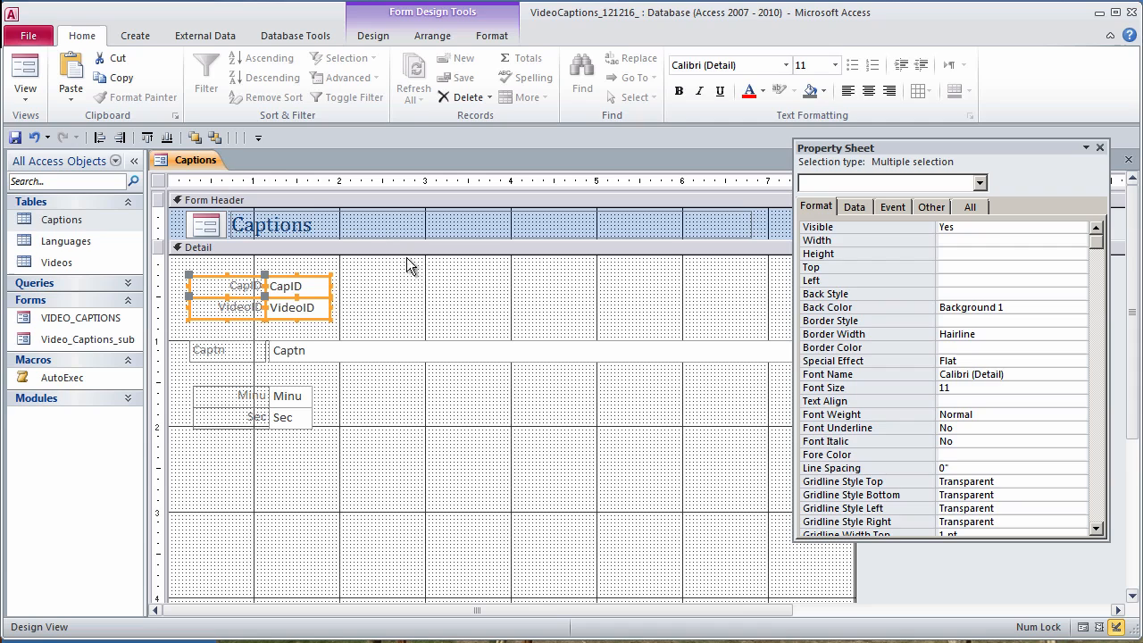
Rename the Captn label to Caption and resize the Detail section edge.
{"action": "left_click", "coordinate": [212, 350]}
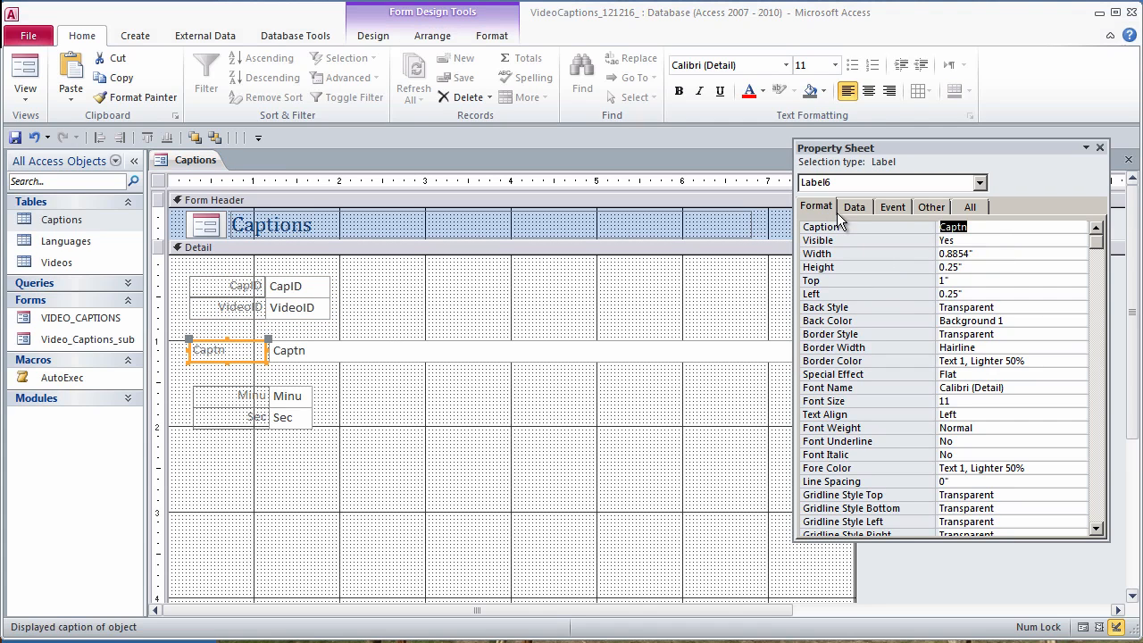
{"action": "key", "text": "Backspace"}
{"action": "type", "text": "ion:"}
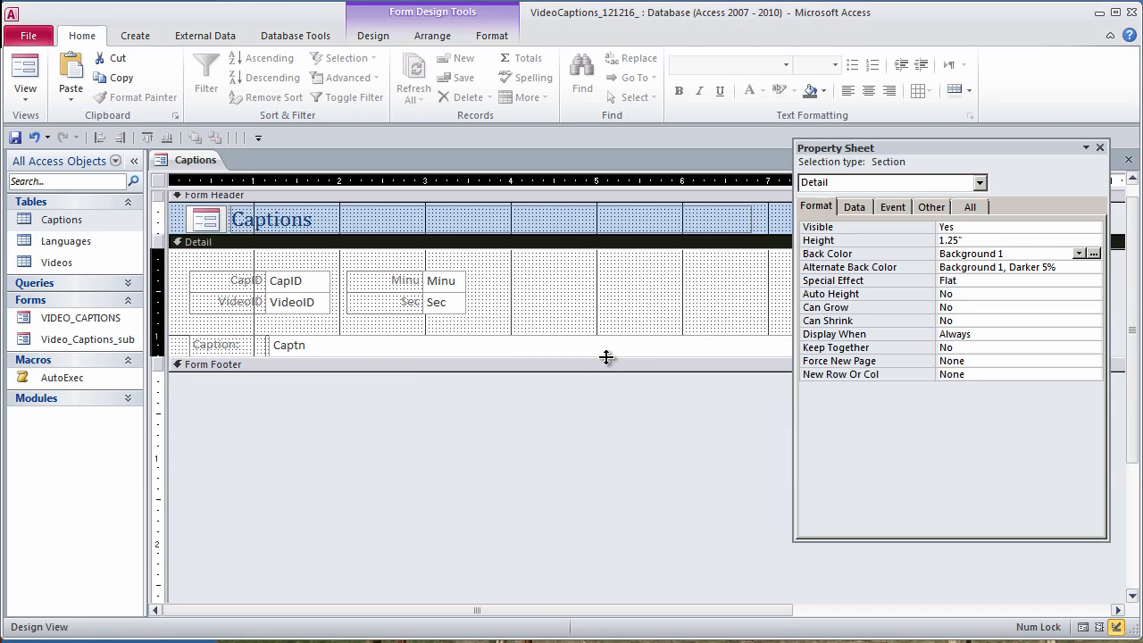
{"action": "left_click_drag", "start_coordinate": [608, 357], "coordinate": [607, 376]}
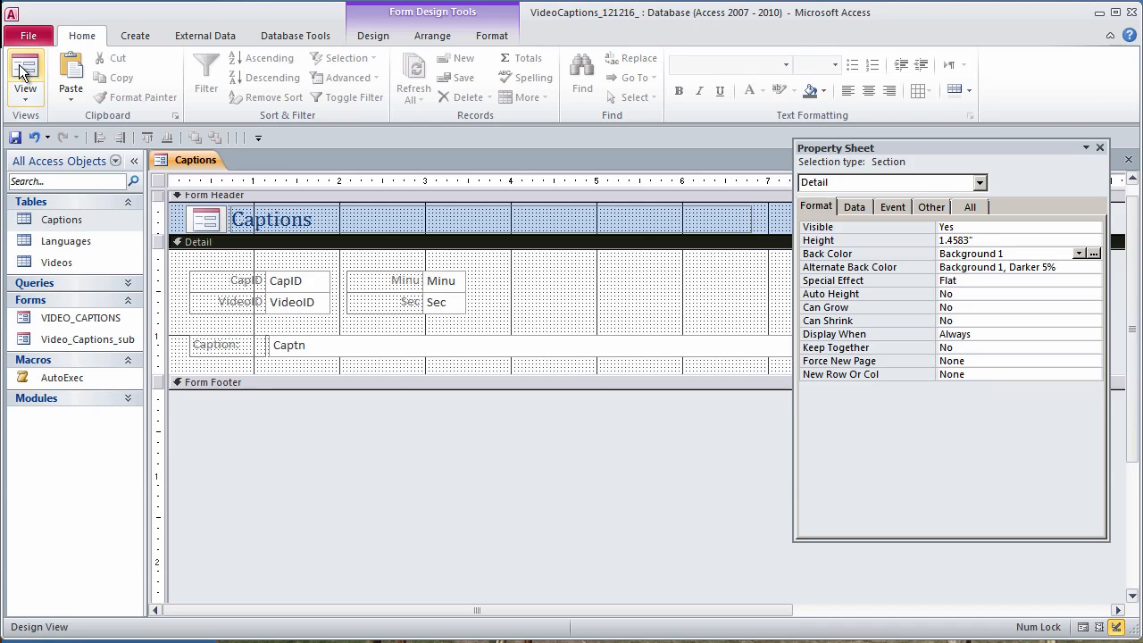
Switch to Form View and step forward through the caption records.
{"action": "left_click", "coordinate": [25, 73]}
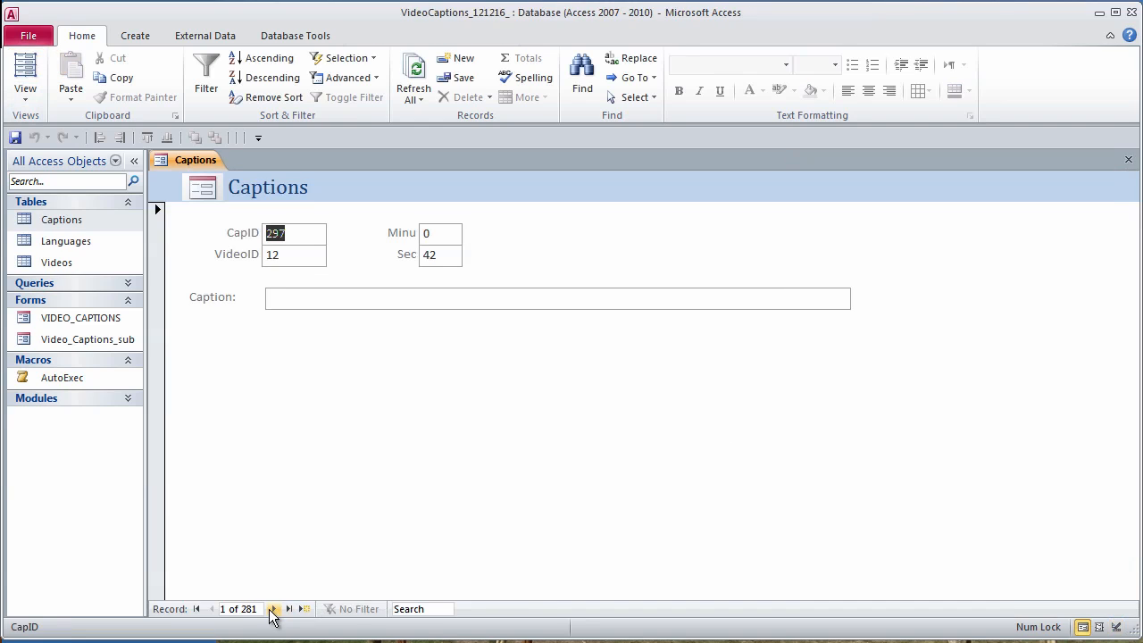
{"action": "left_click", "coordinate": [275, 608]}
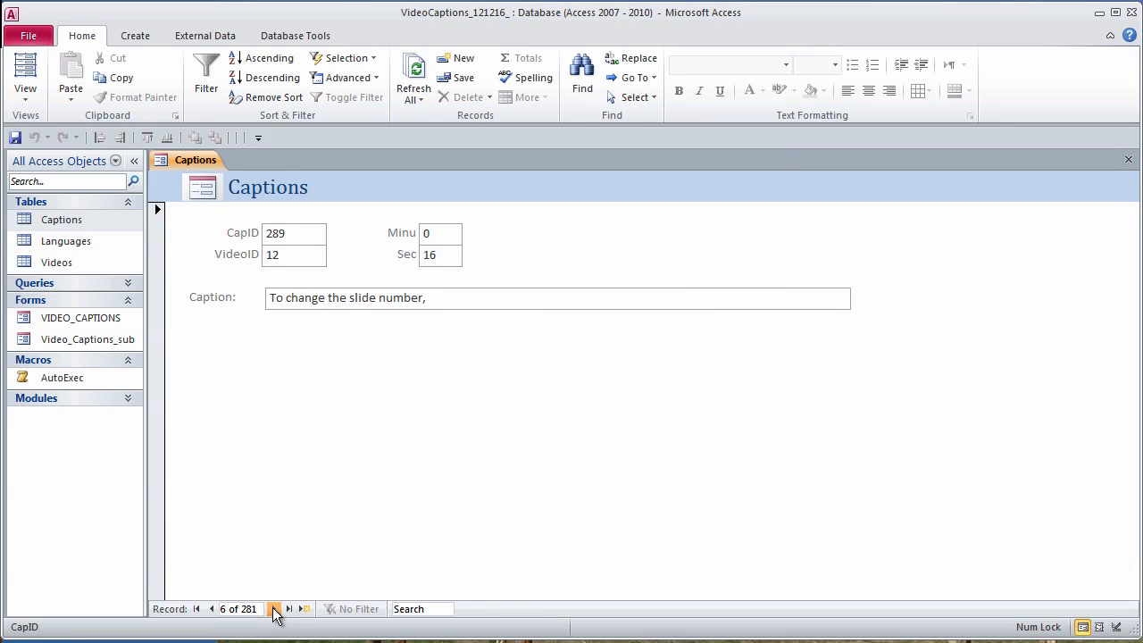
{"action": "left_click", "coordinate": [277, 608]}
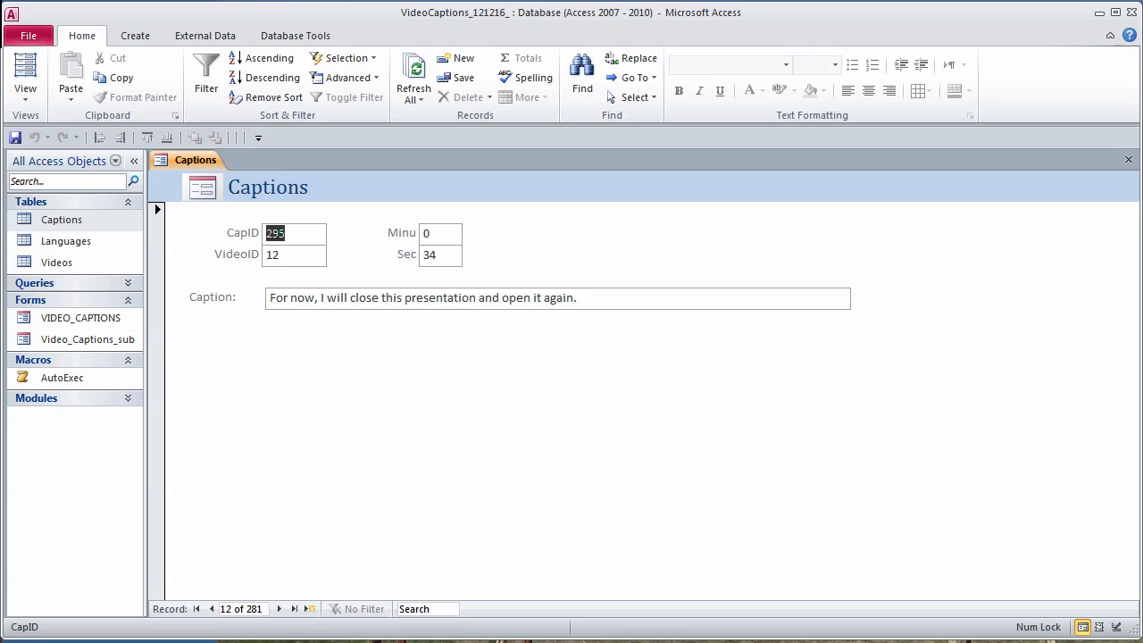